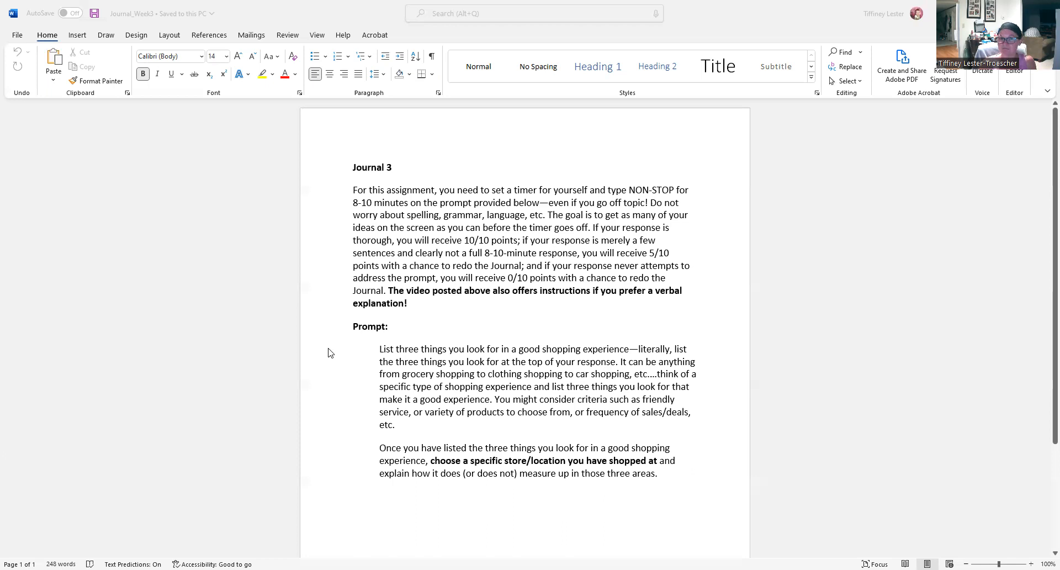
mouse_move(534, 187)
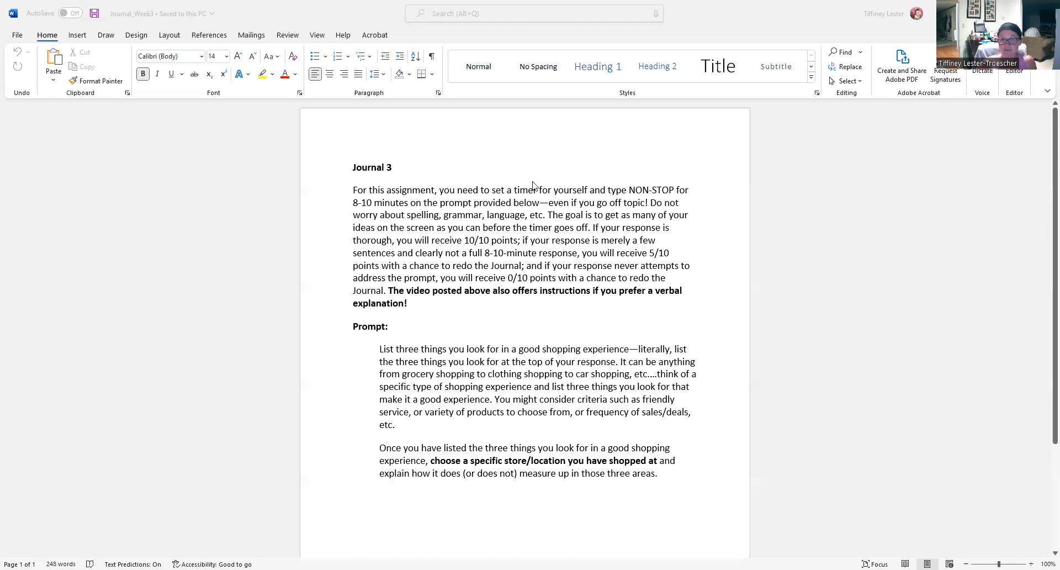